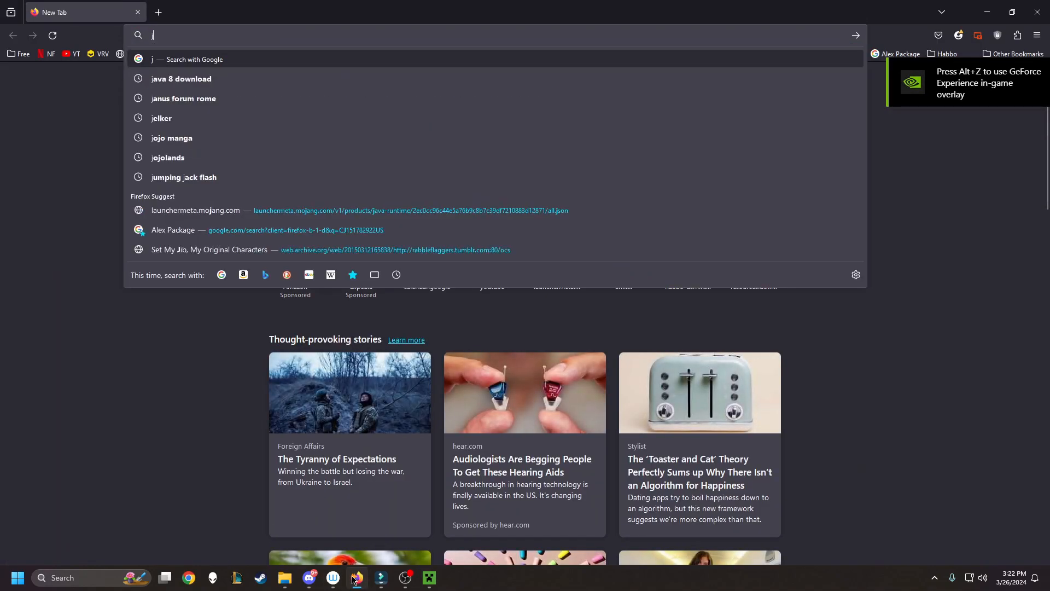
Search 'java 8 64 for windows' and browse the java.com Windows download page.
{"action": "type", "text": "ava 8"}
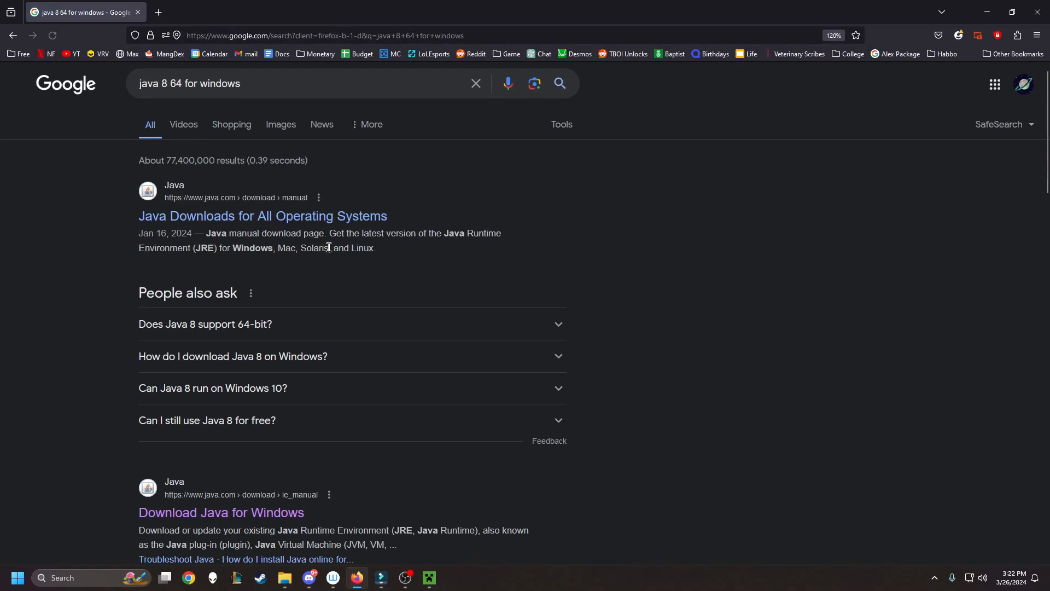
{"action": "left_click", "coordinate": [221, 513]}
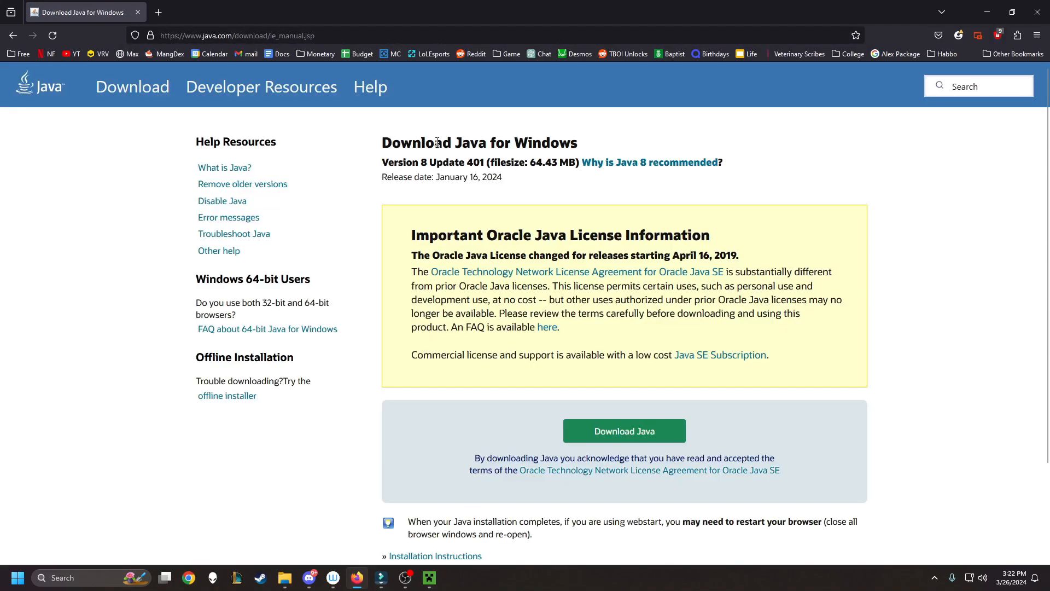
{"action": "scroll", "scroll_direction": "down", "scroll_amount": 3}
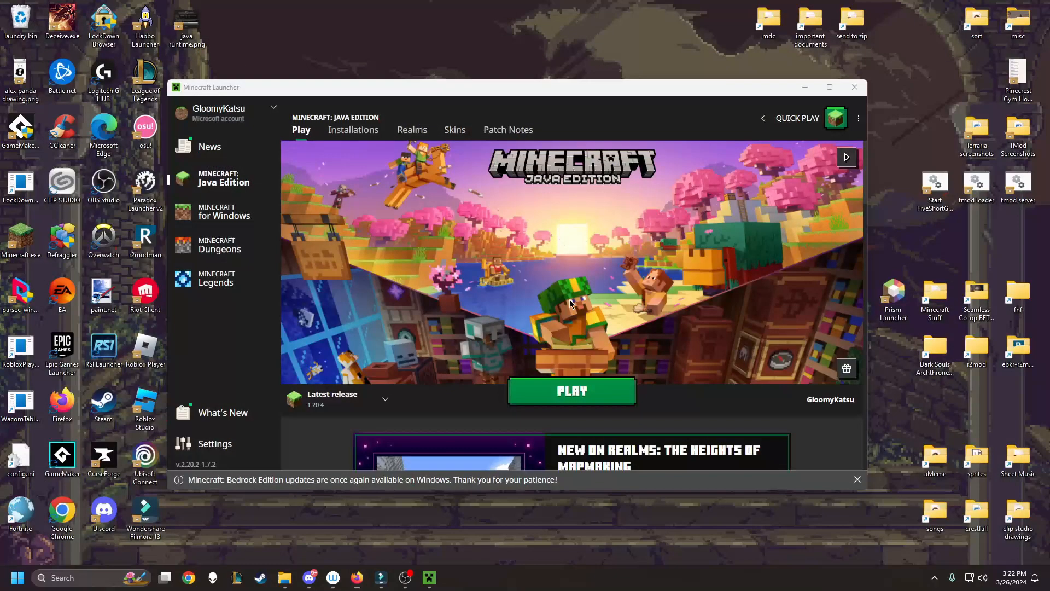
Navigate to C:\Program Files\Java\jre1.8.0_202\bin in File Explorer.
{"action": "left_click", "coordinate": [284, 577]}
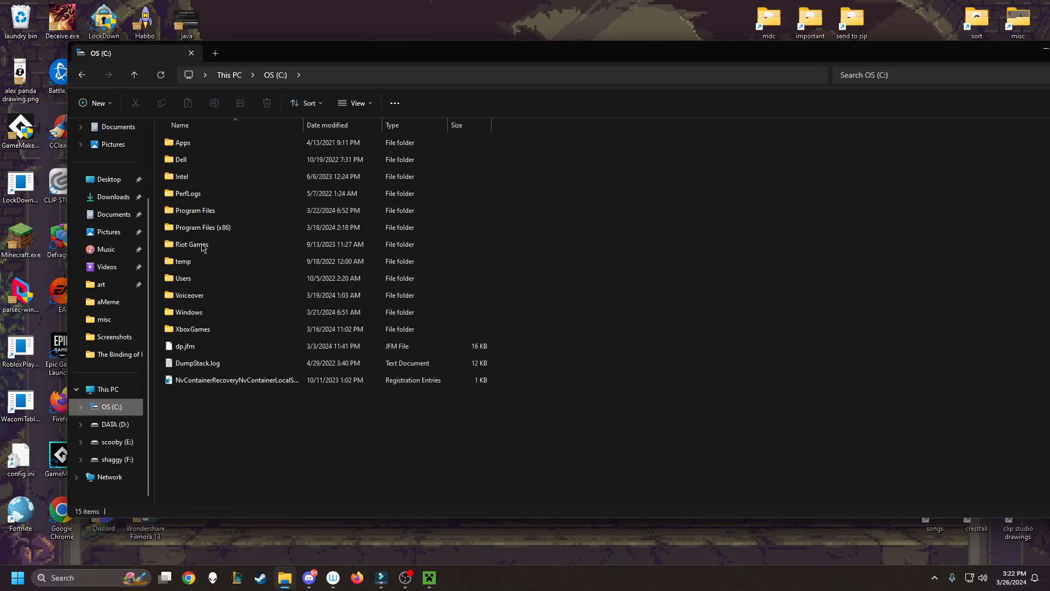
{"action": "left_click", "coordinate": [195, 210]}
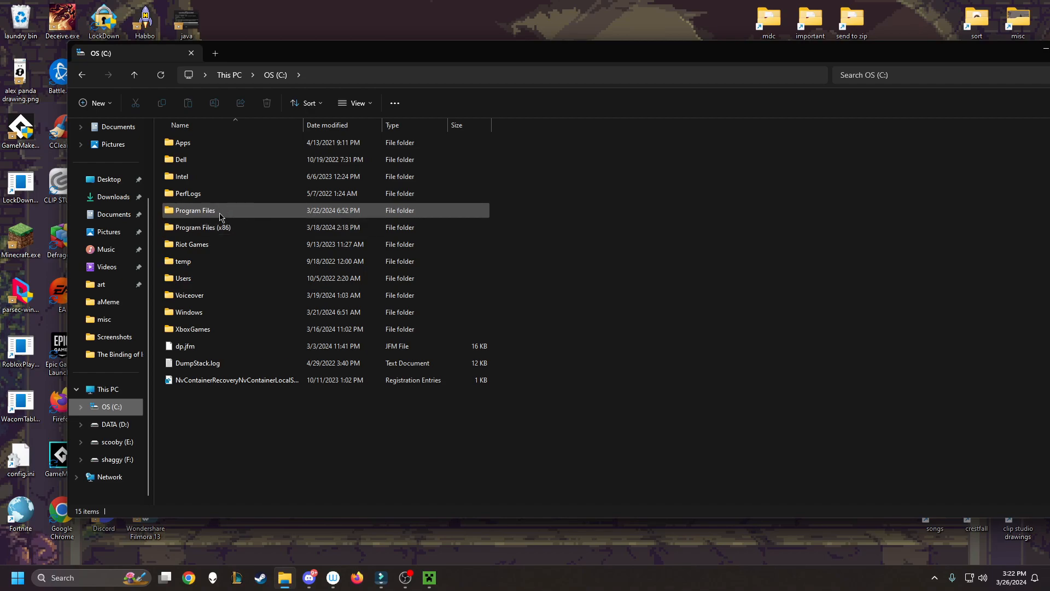
{"action": "left_click", "coordinate": [194, 210]}
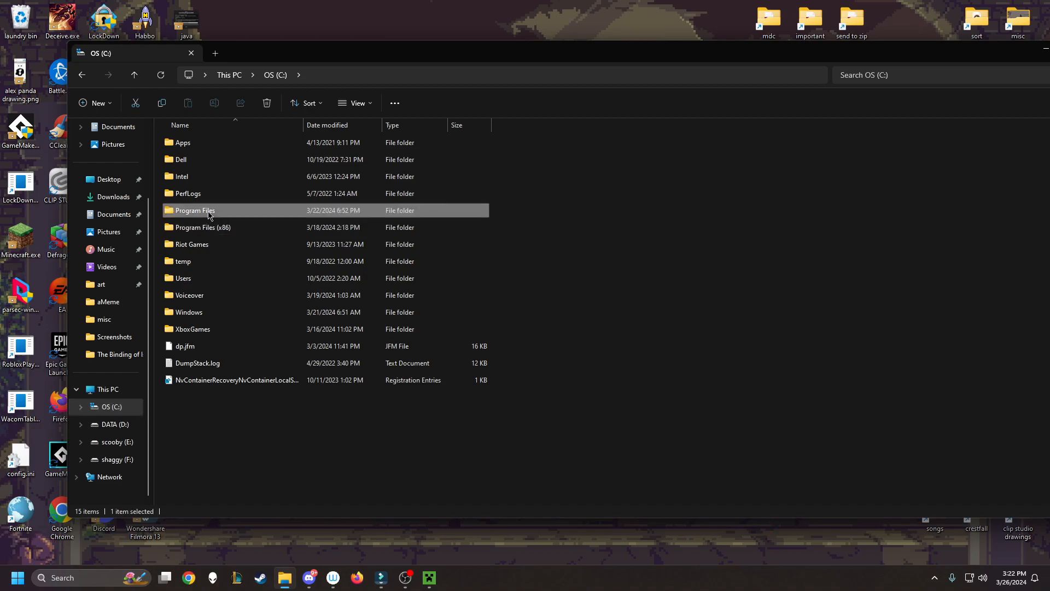
{"action": "double_click", "coordinate": [194, 210]}
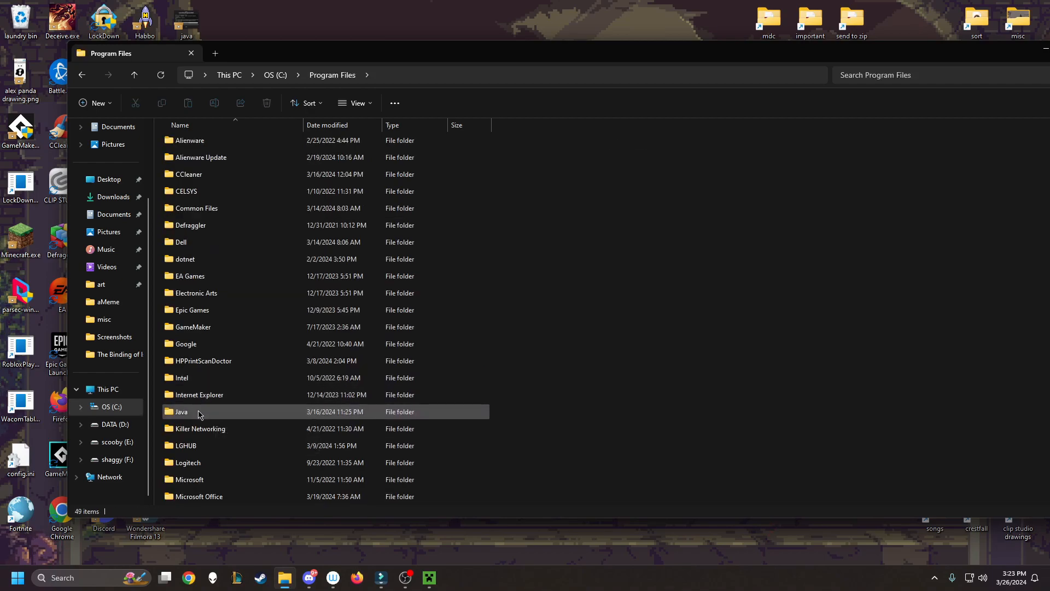
{"action": "double_click", "coordinate": [182, 411]}
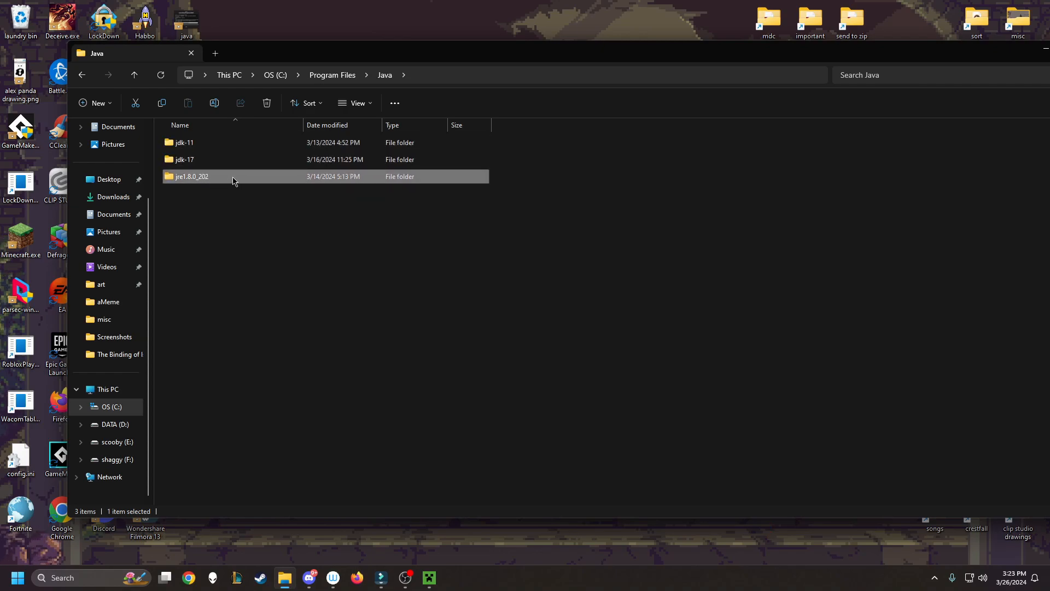
{"action": "mouse_move", "coordinate": [194, 182]}
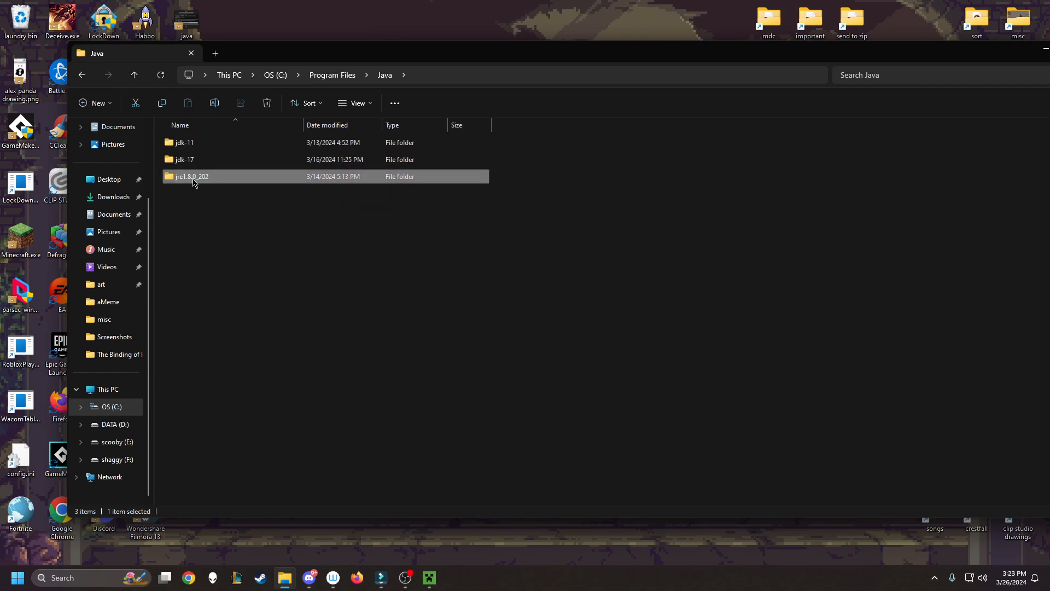
{"action": "double_click", "coordinate": [192, 176]}
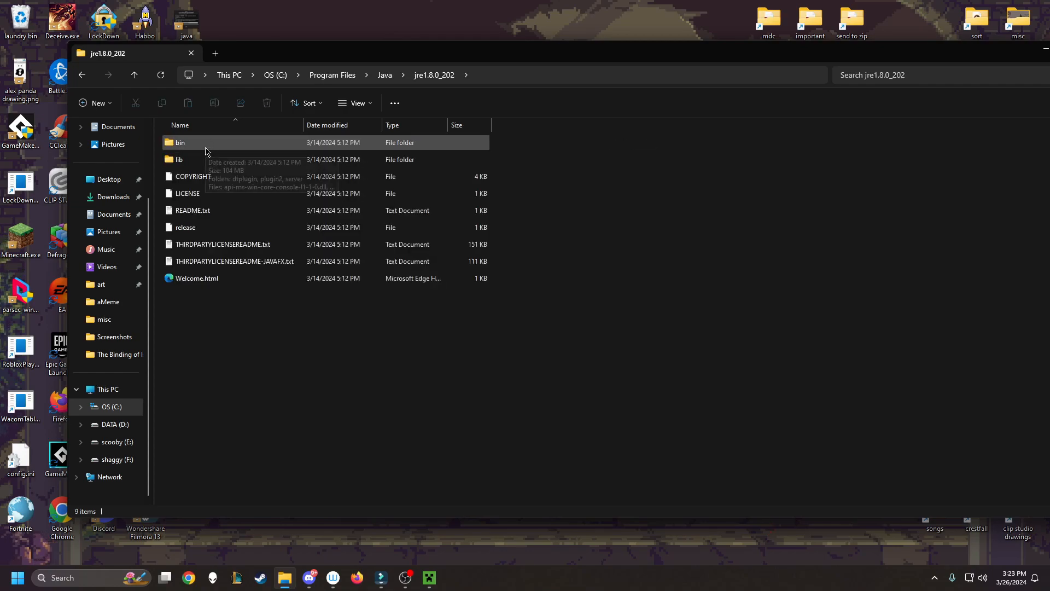
{"action": "double_click", "coordinate": [179, 142]}
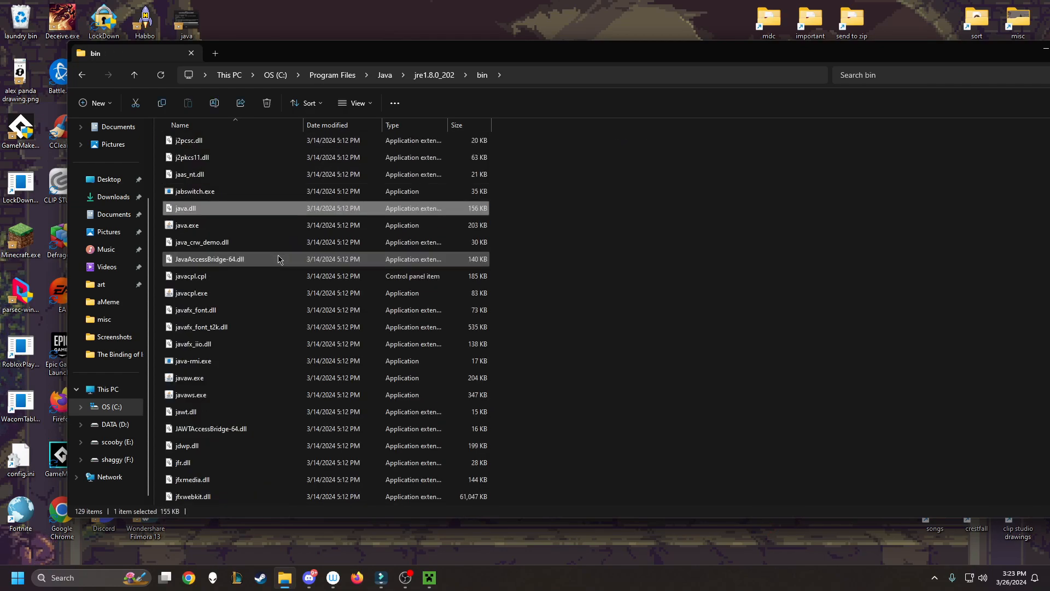
Copy java.exe's full path from the jre1.8.0_202 bin folder.
{"action": "left_click", "coordinate": [185, 224]}
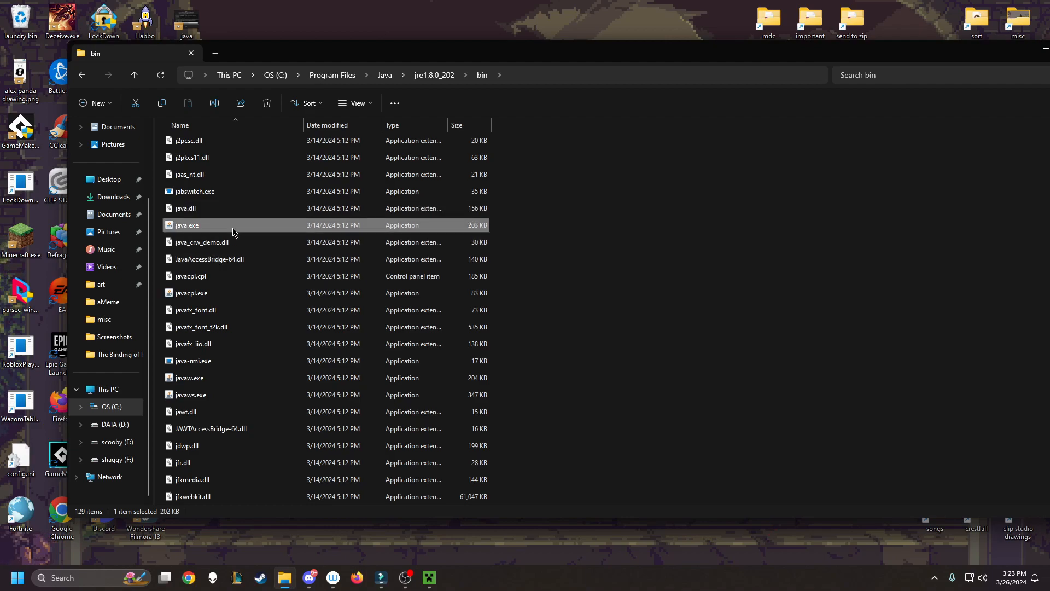
{"action": "right_click", "coordinate": [186, 224]}
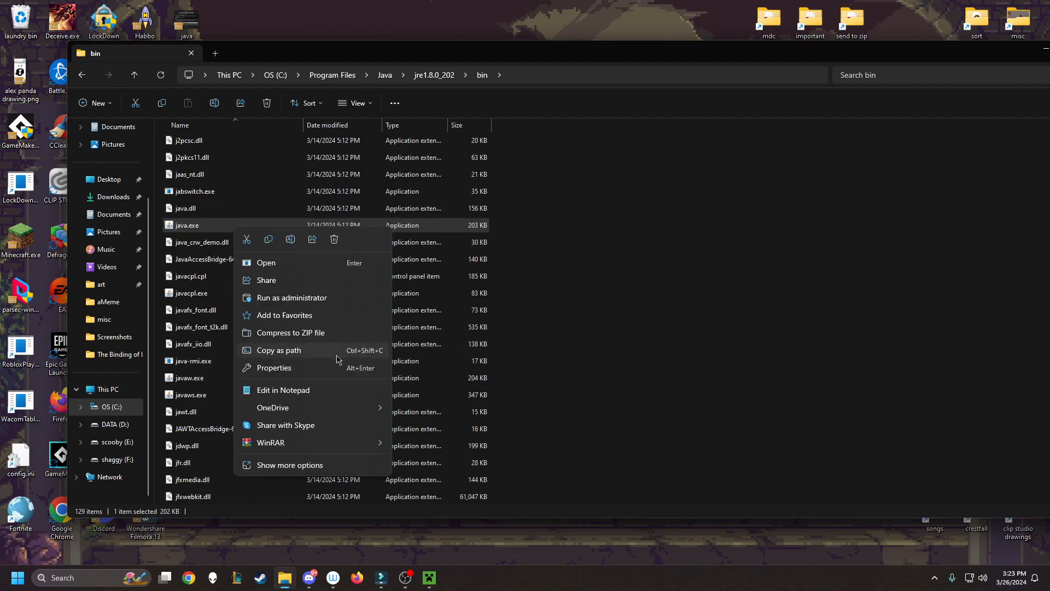
{"action": "left_click", "coordinate": [281, 357]}
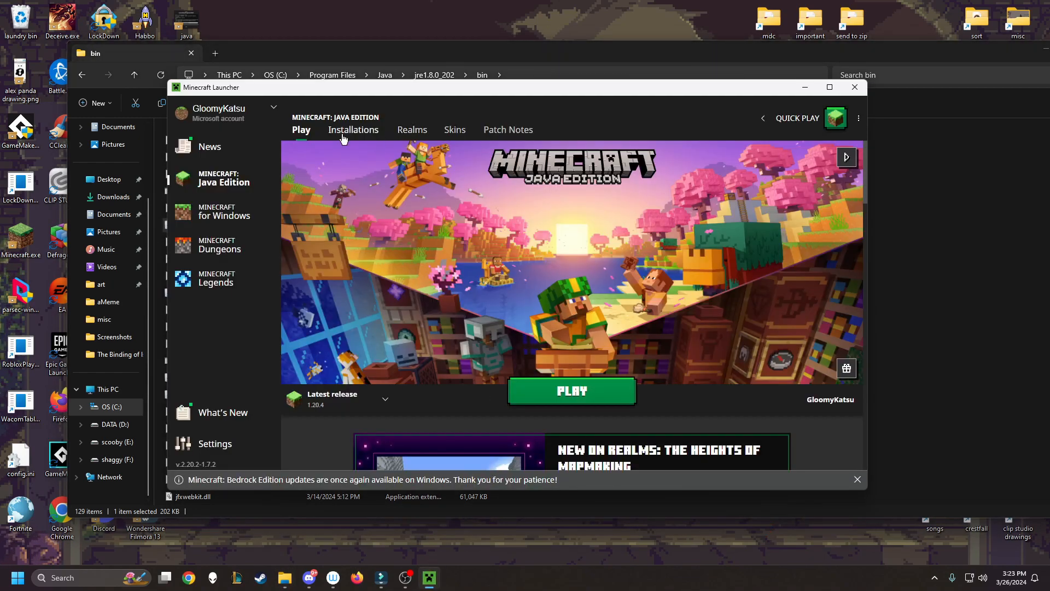
Open Edit for the unnamed 1.20.4 installation from the Installations list.
{"action": "left_click", "coordinate": [353, 129]}
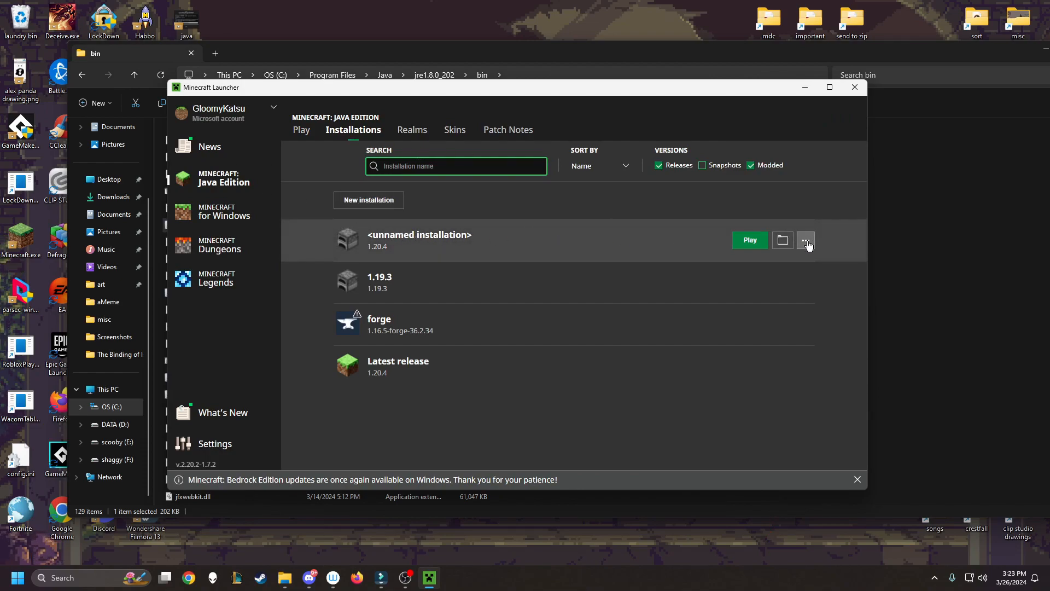
{"action": "left_click", "coordinate": [806, 239]}
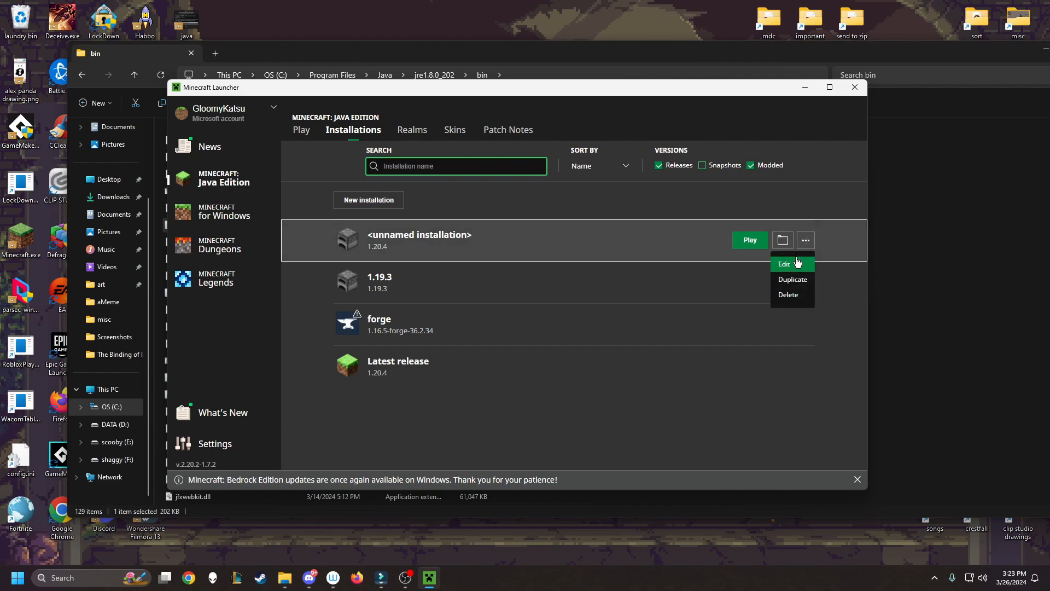
{"action": "left_click", "coordinate": [784, 263]}
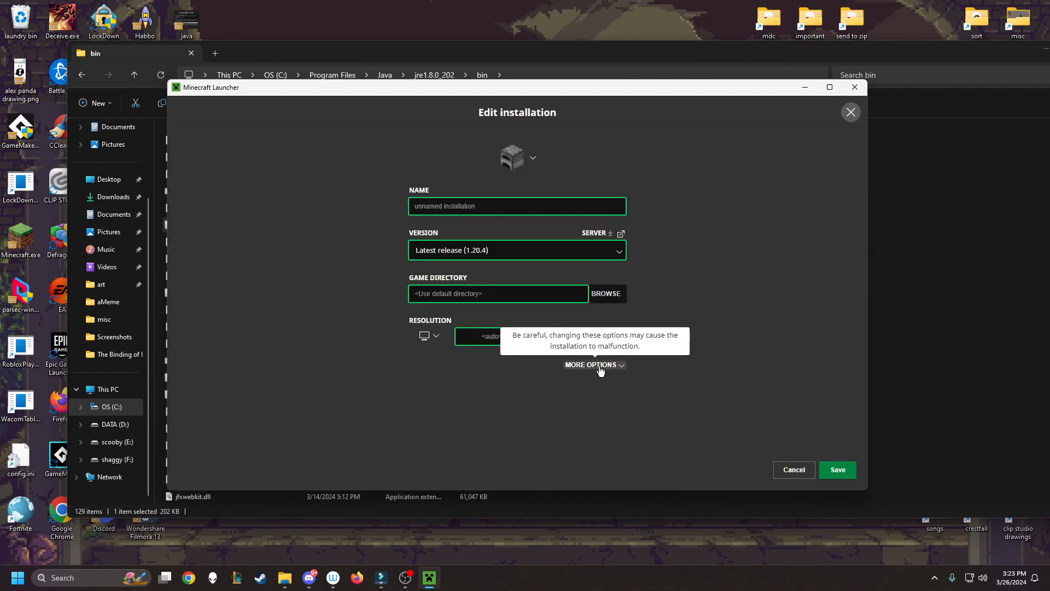
Set the Java Executable under More Options to the jre1.8.0_202 java.exe path and save.
{"action": "left_click", "coordinate": [594, 364]}
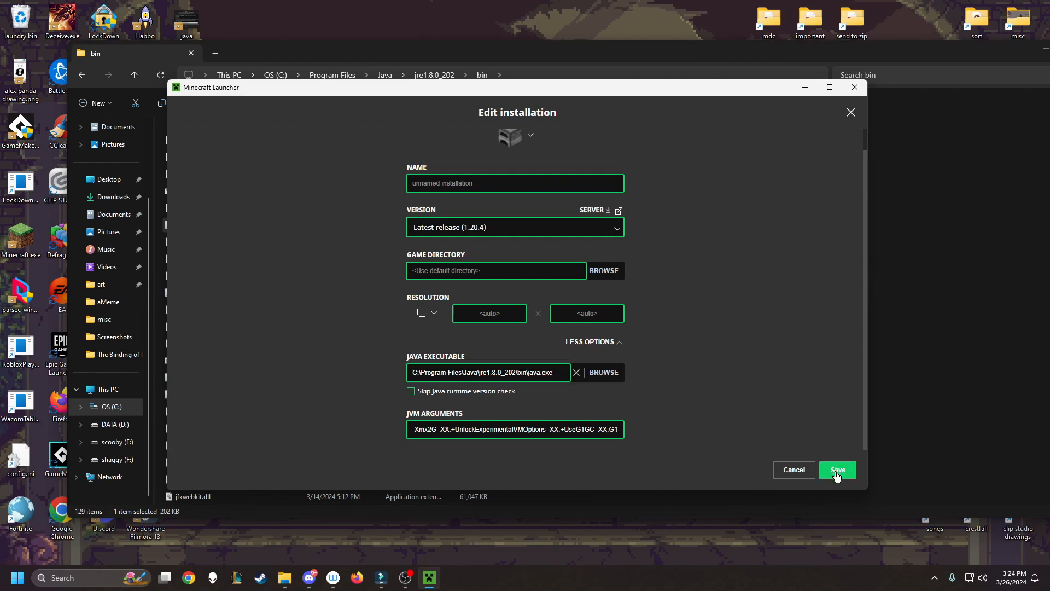
{"action": "left_click", "coordinate": [837, 469]}
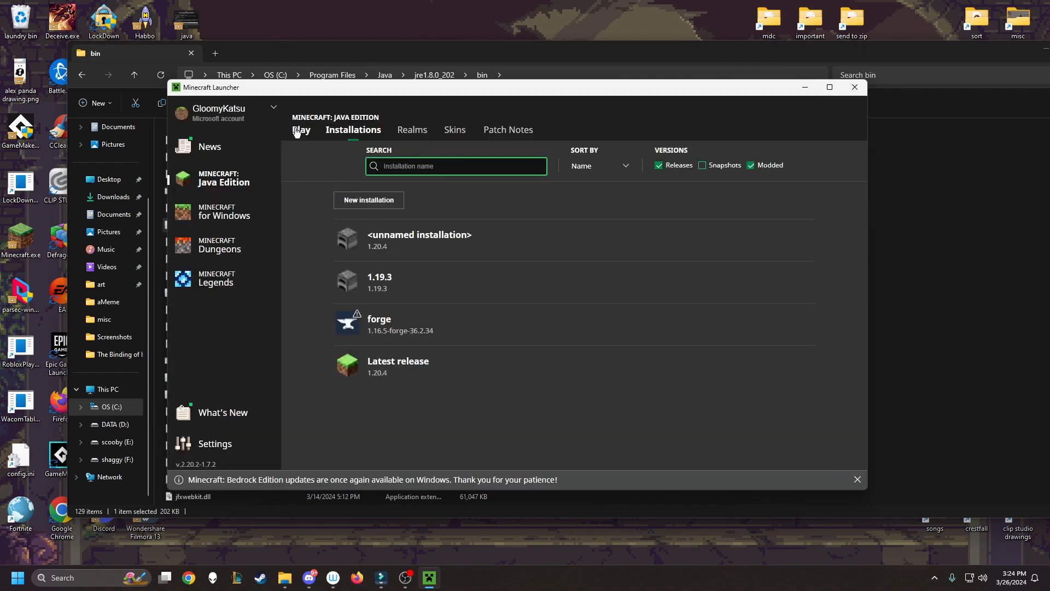
Switch back to the launcher's Play tab.
{"action": "left_click", "coordinate": [301, 129]}
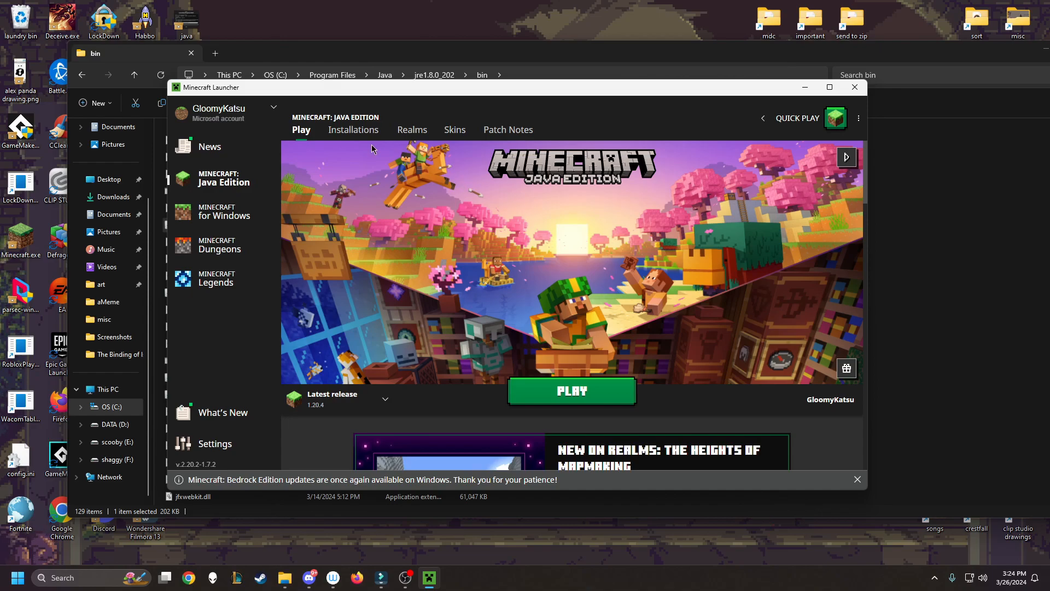
{"action": "mouse_move", "coordinate": [578, 294]}
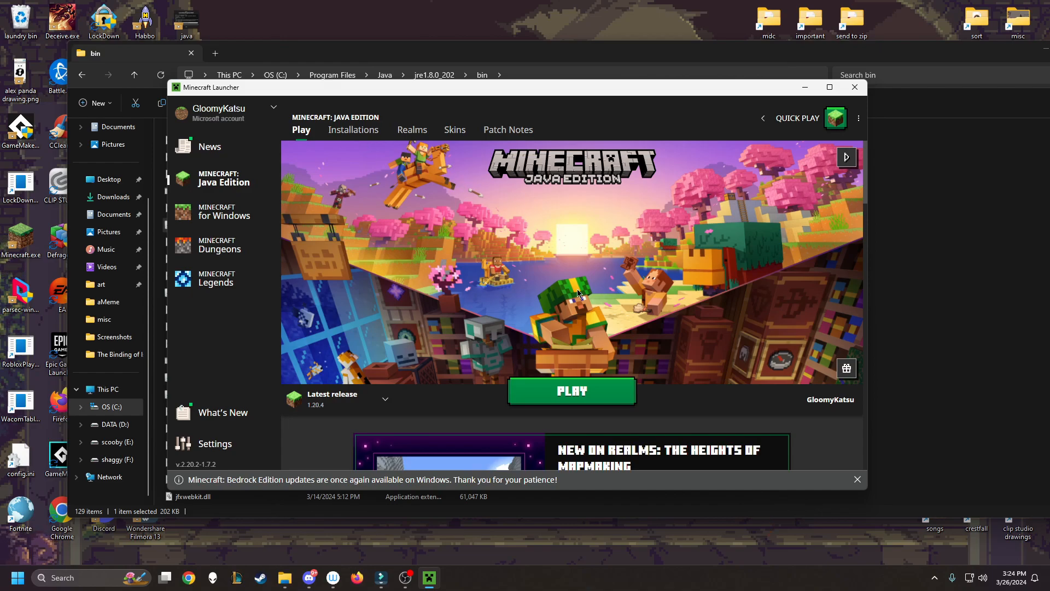
{"action": "mouse_move", "coordinate": [529, 286]}
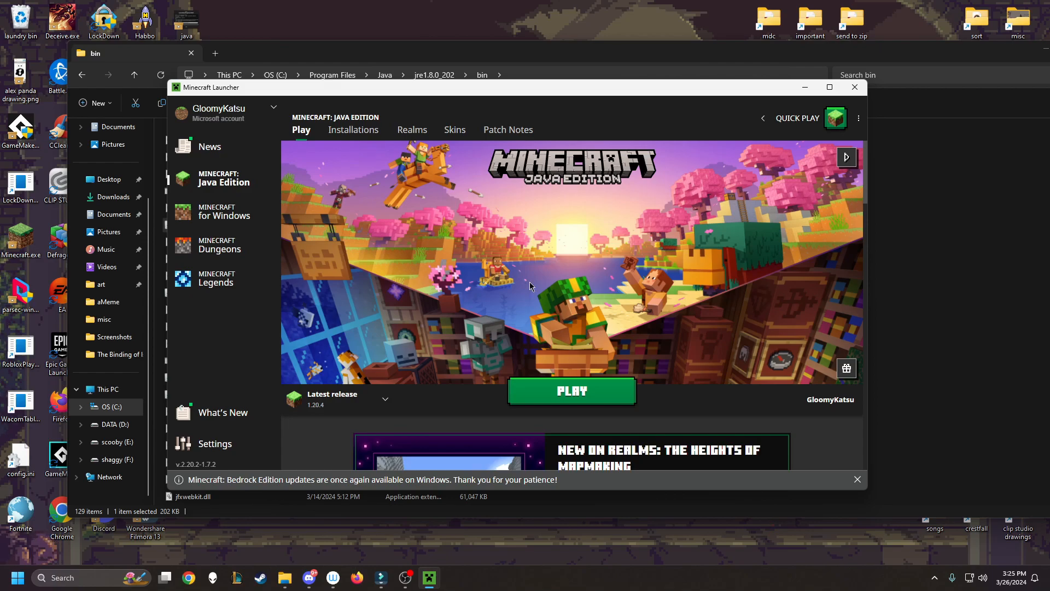